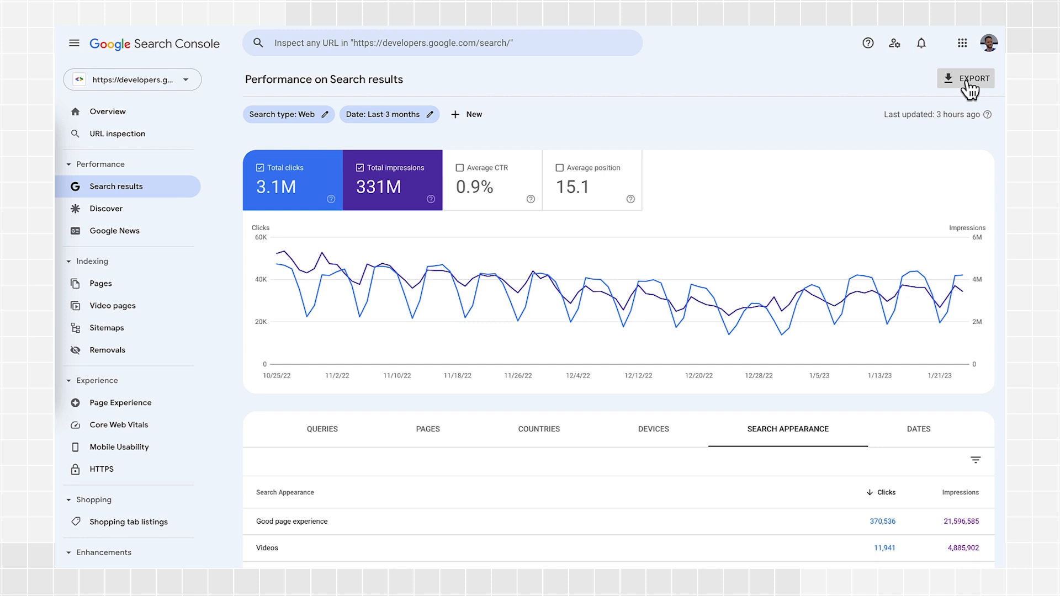
{"action": "mouse_move", "coordinate": [289, 121]}
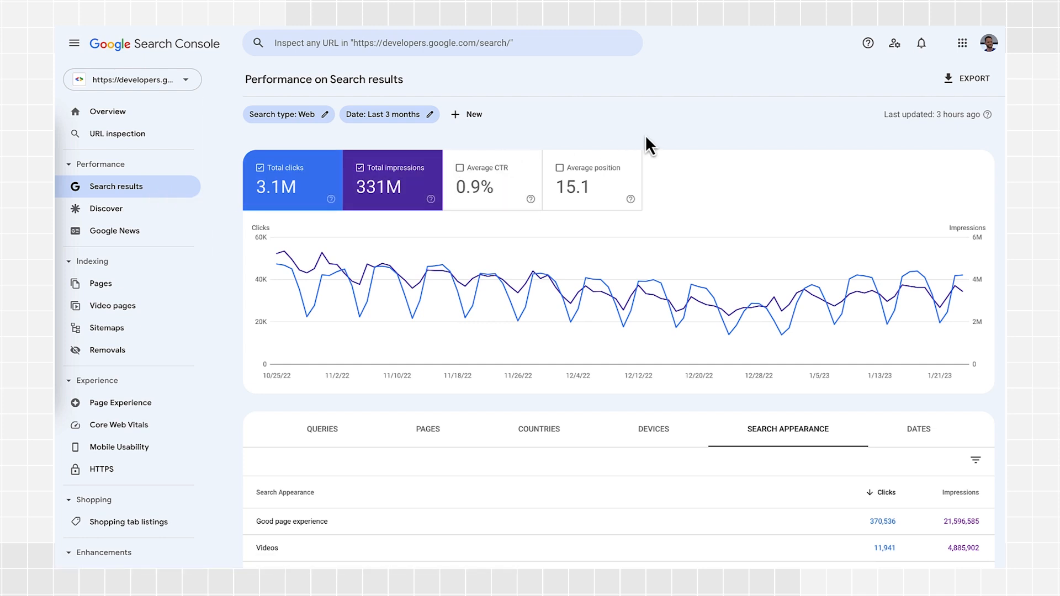
Export the Search Console Performance report to a new Google Sheets spreadsheet
{"action": "left_click", "coordinate": [968, 78]}
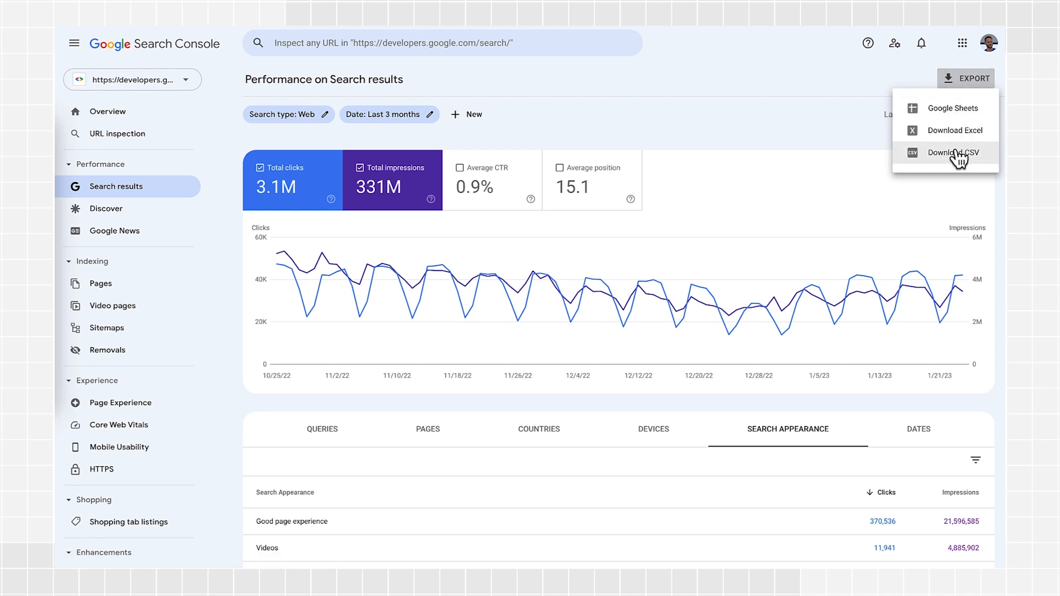
{"action": "mouse_move", "coordinate": [958, 118]}
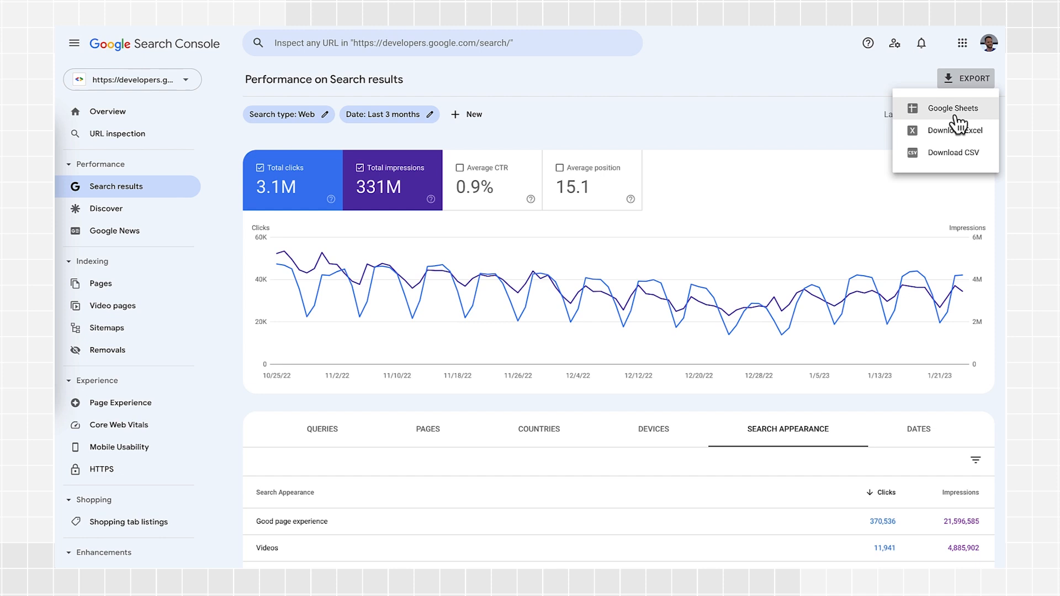
{"action": "left_click", "coordinate": [955, 108]}
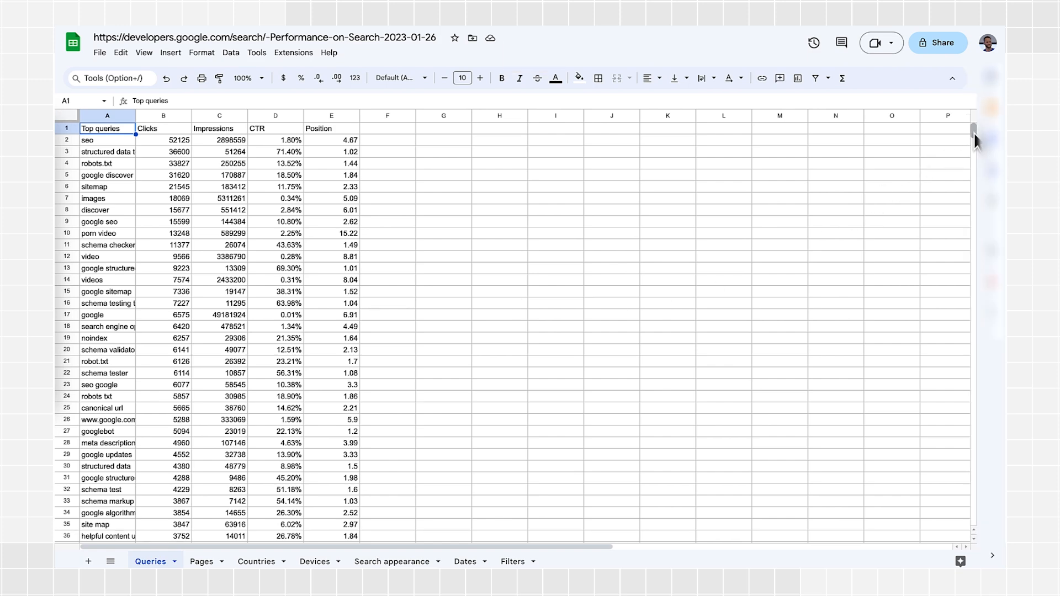
Browse the exported Queries, Devices, Dates and Filters sheets to check search type and date range
{"action": "scroll", "scroll_direction": "down", "scroll_amount": 3}
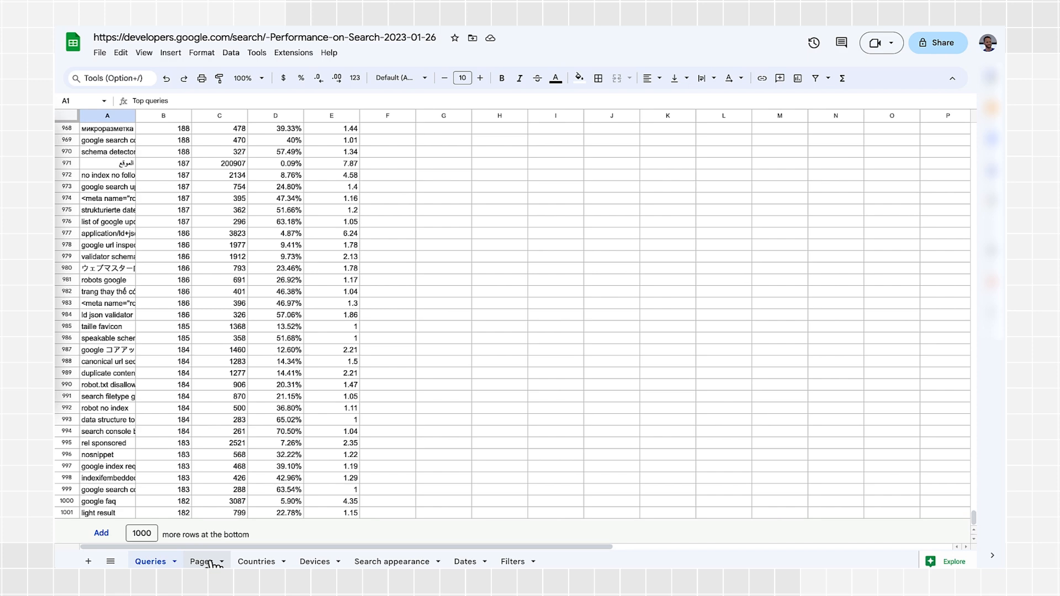
{"action": "left_click", "coordinate": [314, 562]}
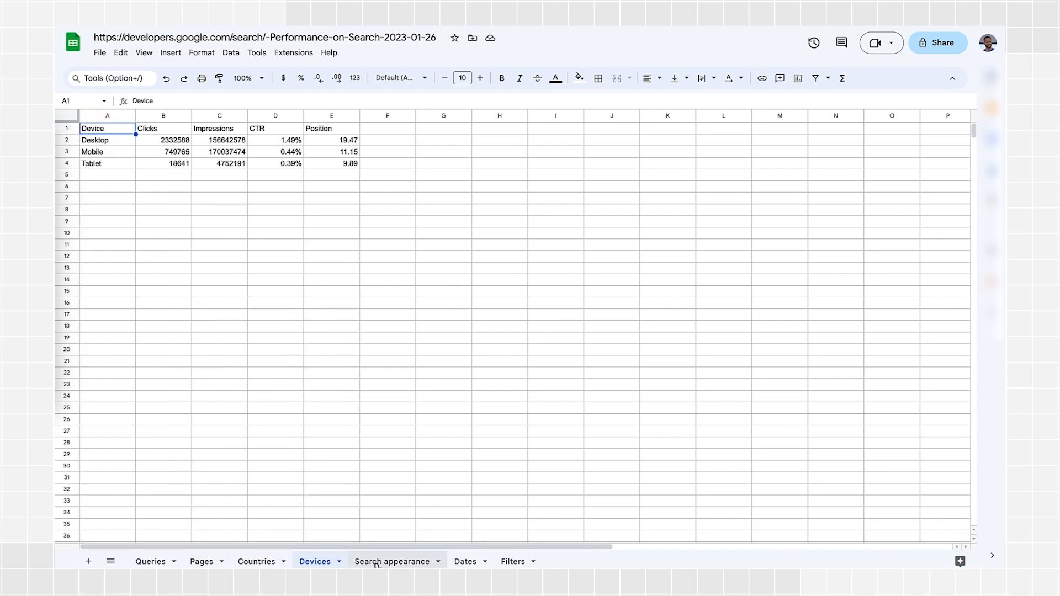
{"action": "left_click", "coordinate": [465, 561]}
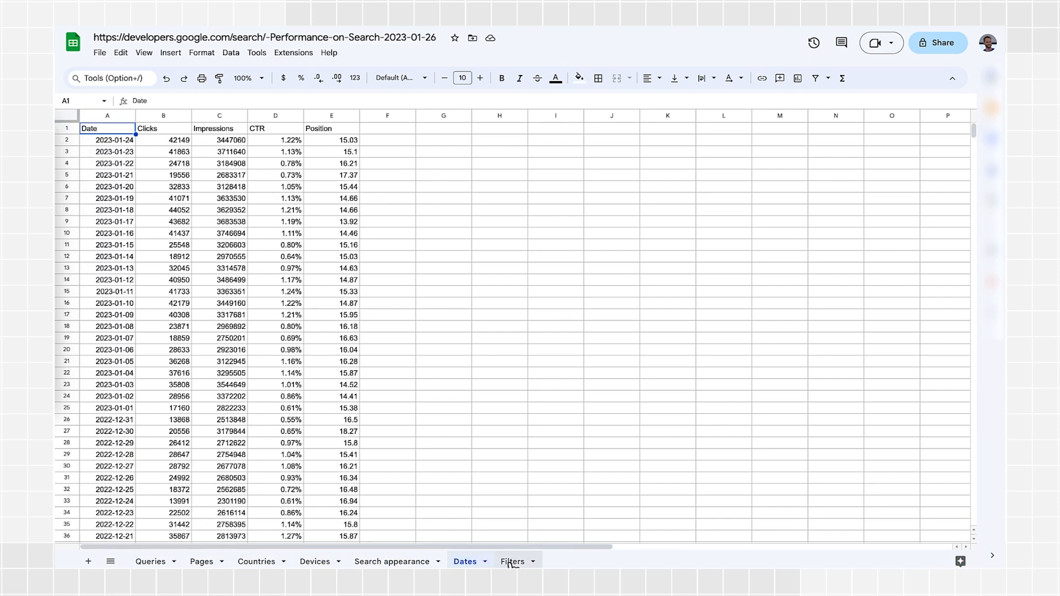
{"action": "left_click", "coordinate": [512, 561]}
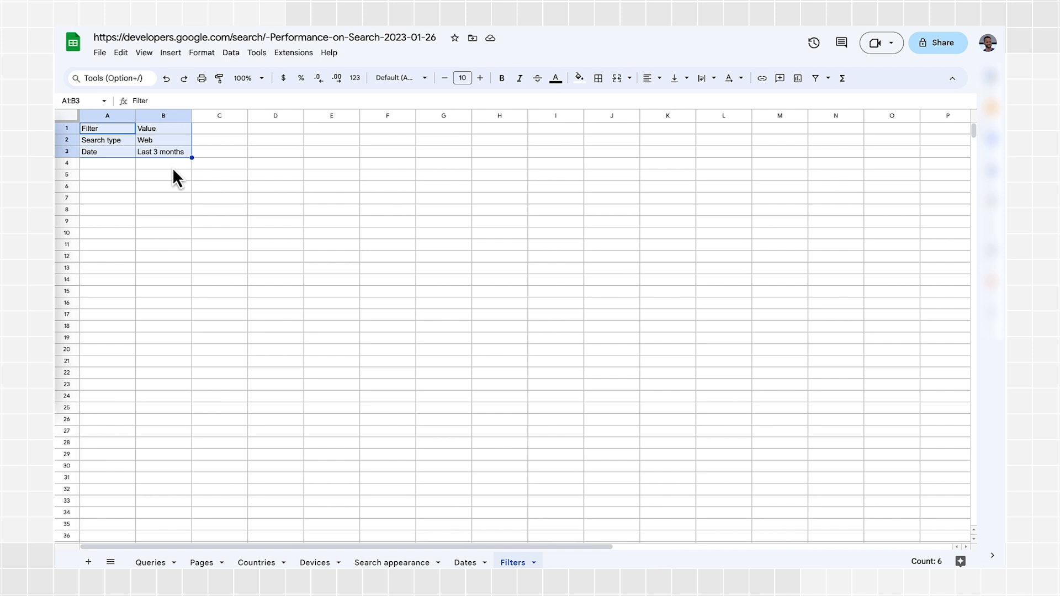
{"action": "left_click", "coordinate": [201, 562]}
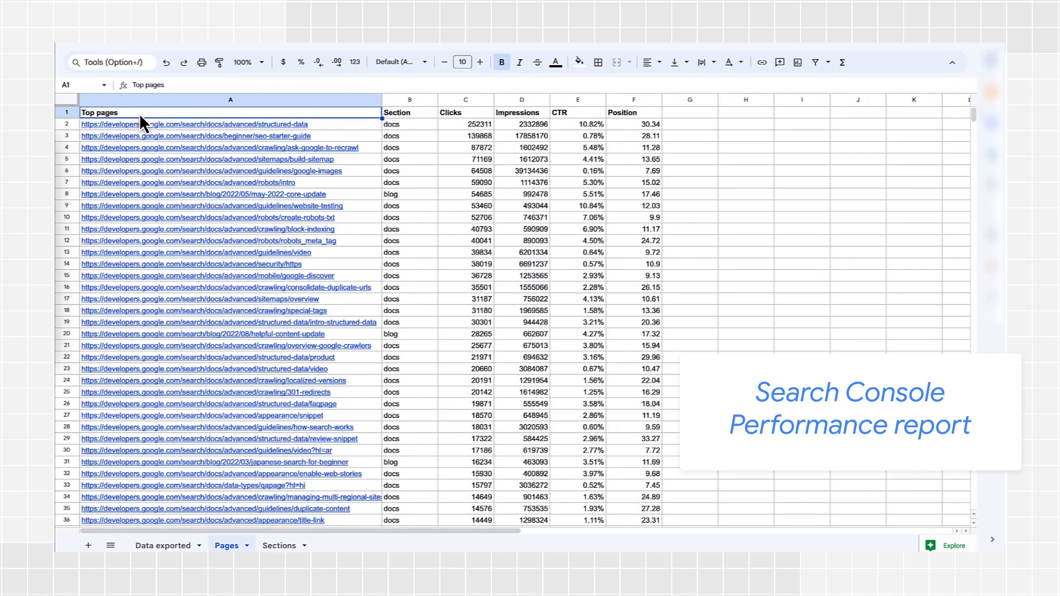
{"action": "mouse_move", "coordinate": [339, 120]}
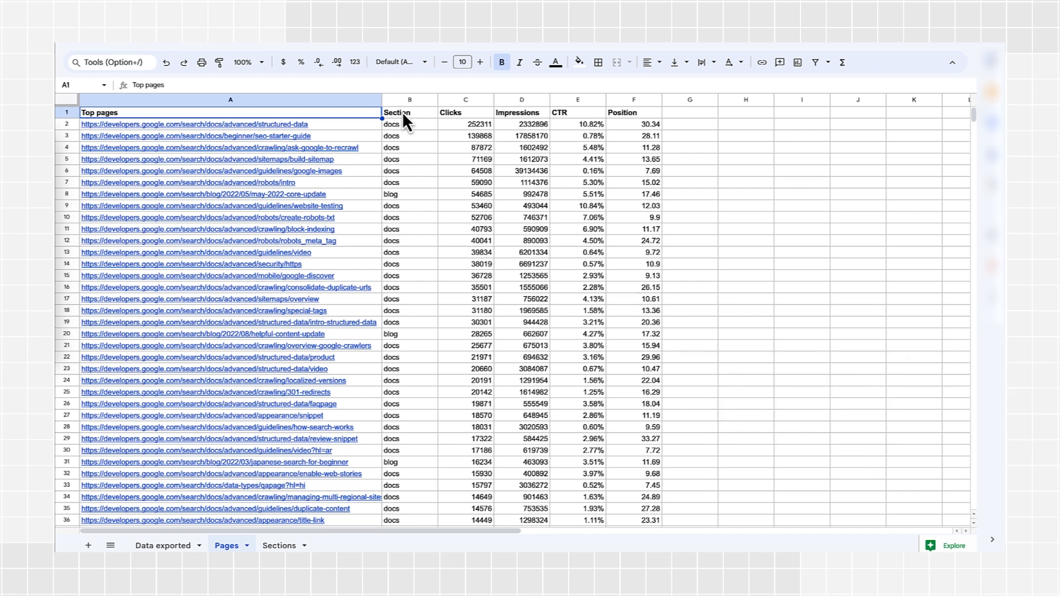
Inspect the Section labels on Pages and Sections, then view the unlabeled Data exported sheet
{"action": "left_click", "coordinate": [397, 112]}
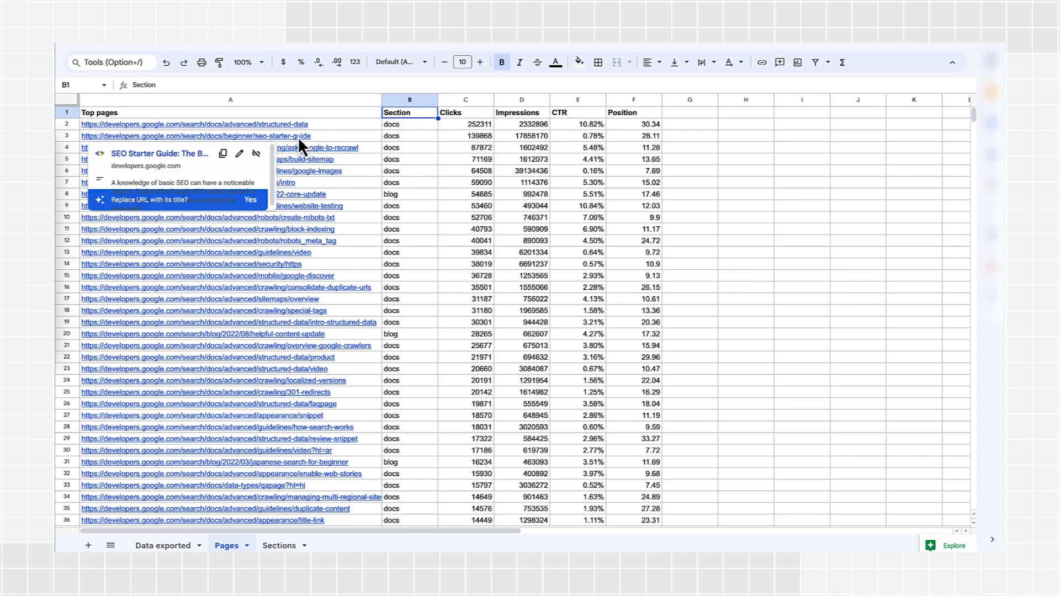
{"action": "left_click", "coordinate": [229, 136]}
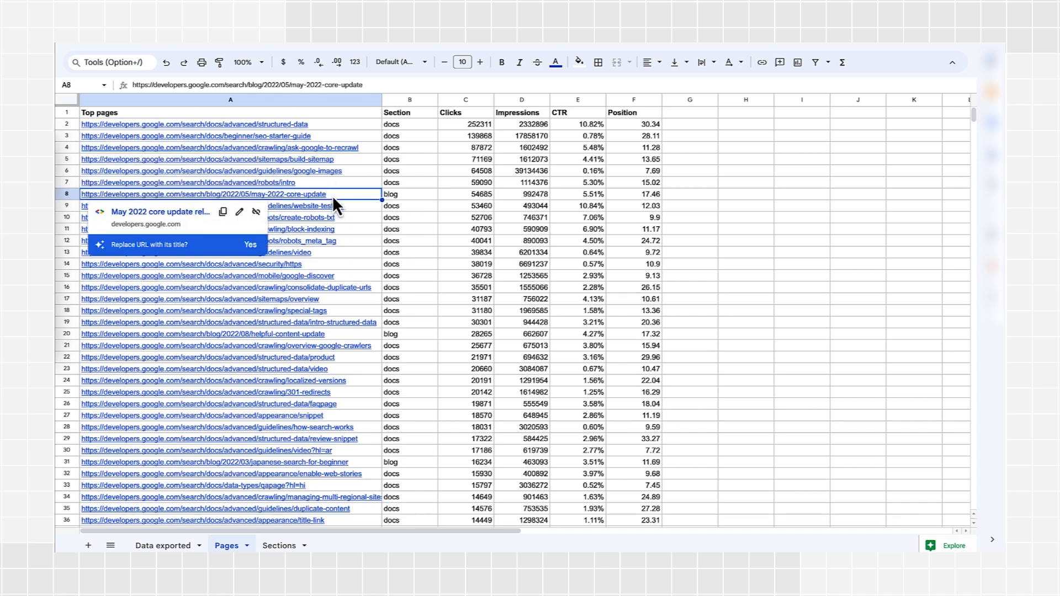
{"action": "mouse_move", "coordinate": [341, 237]}
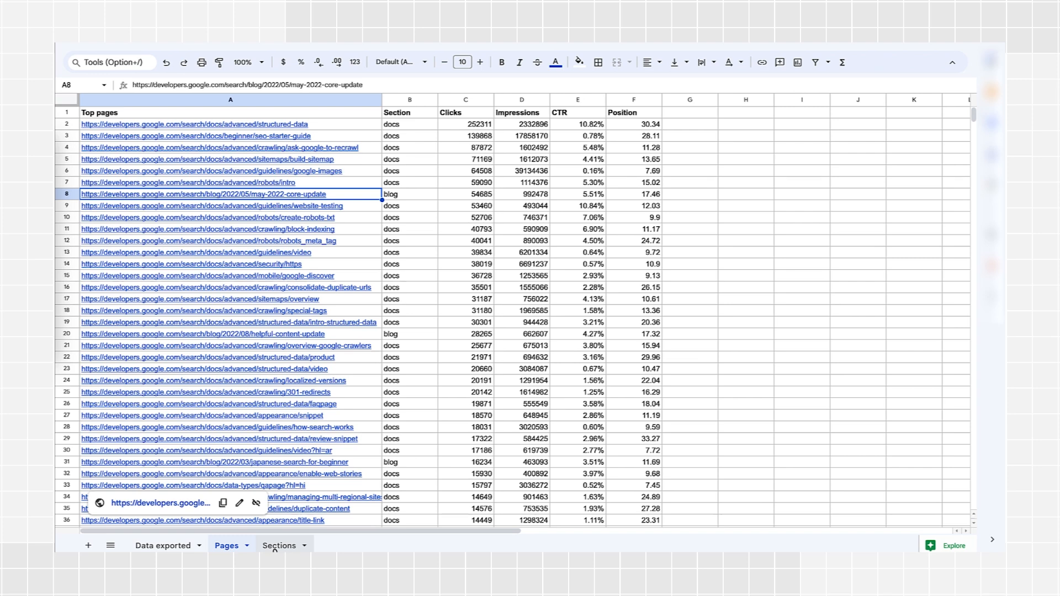
{"action": "left_click", "coordinate": [279, 545]}
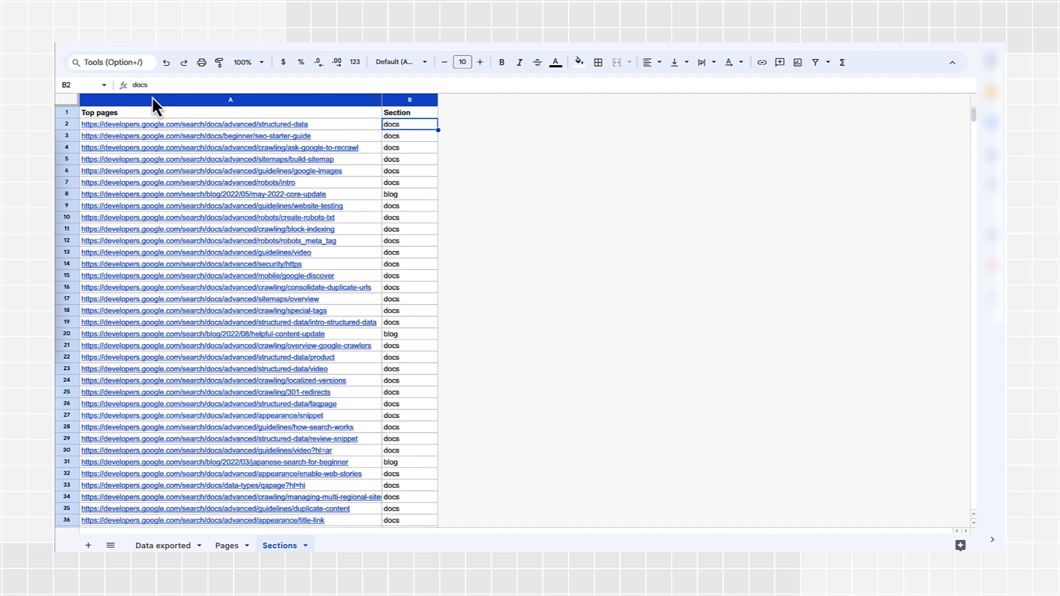
{"action": "left_click", "coordinate": [100, 112]}
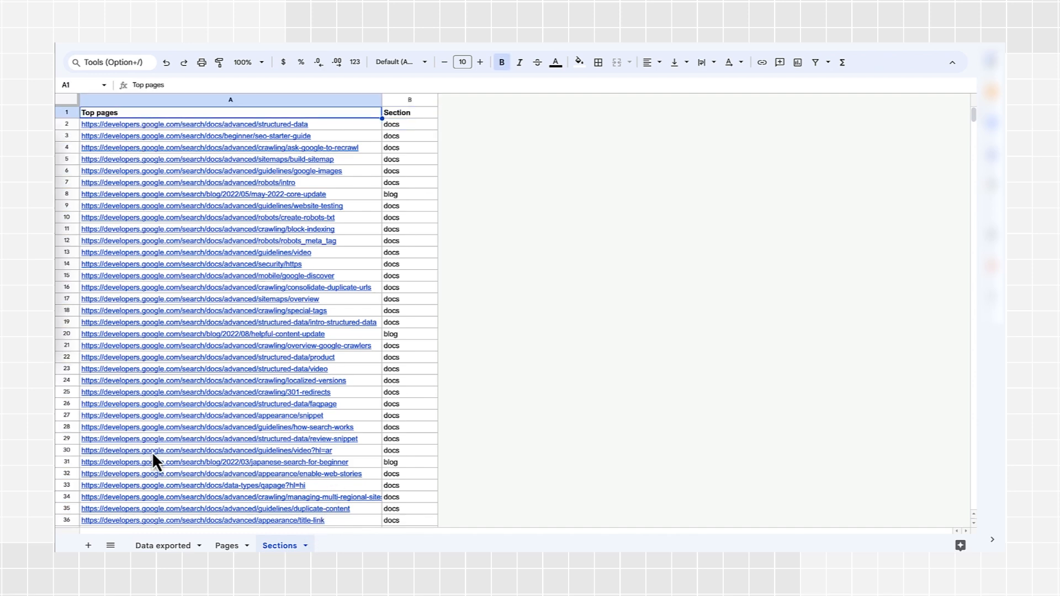
{"action": "left_click", "coordinate": [163, 546]}
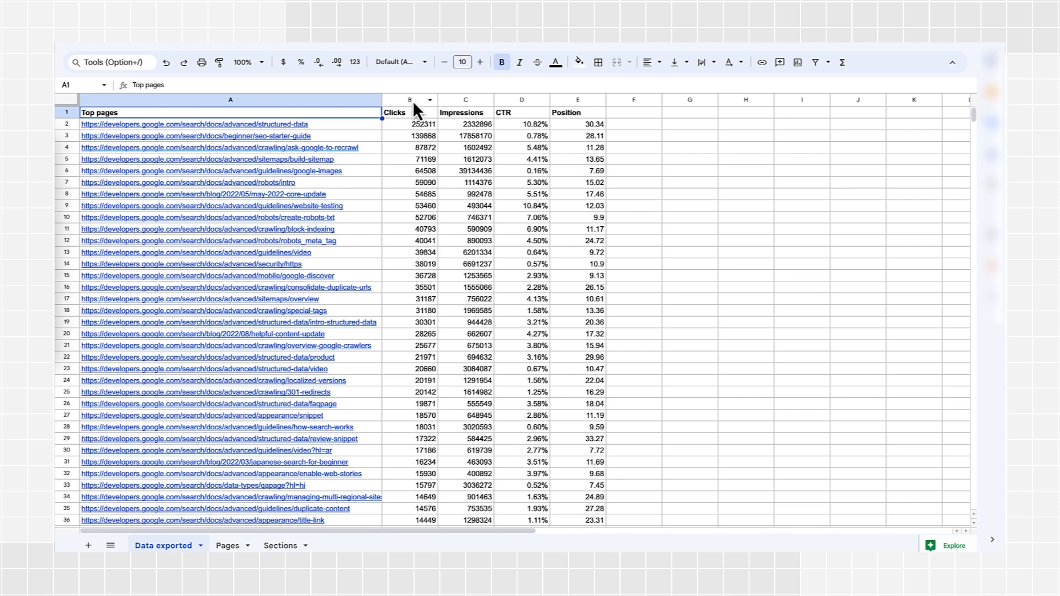
Add a Section column with =VLOOKUP(A2, Sections A:B, 2, false) in B2
{"action": "right_click", "coordinate": [409, 100]}
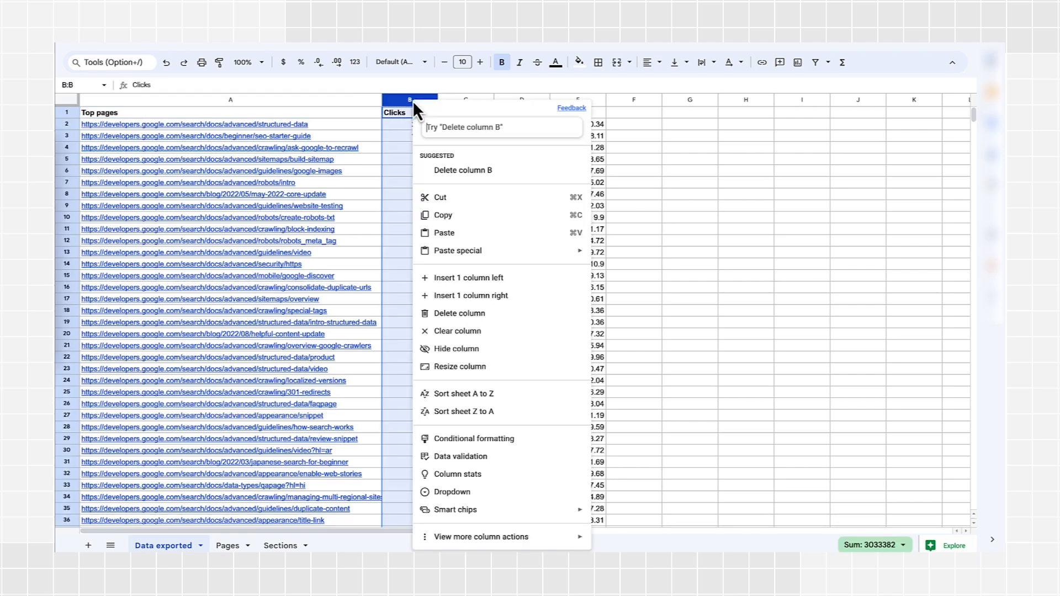
{"action": "mouse_move", "coordinate": [458, 284]}
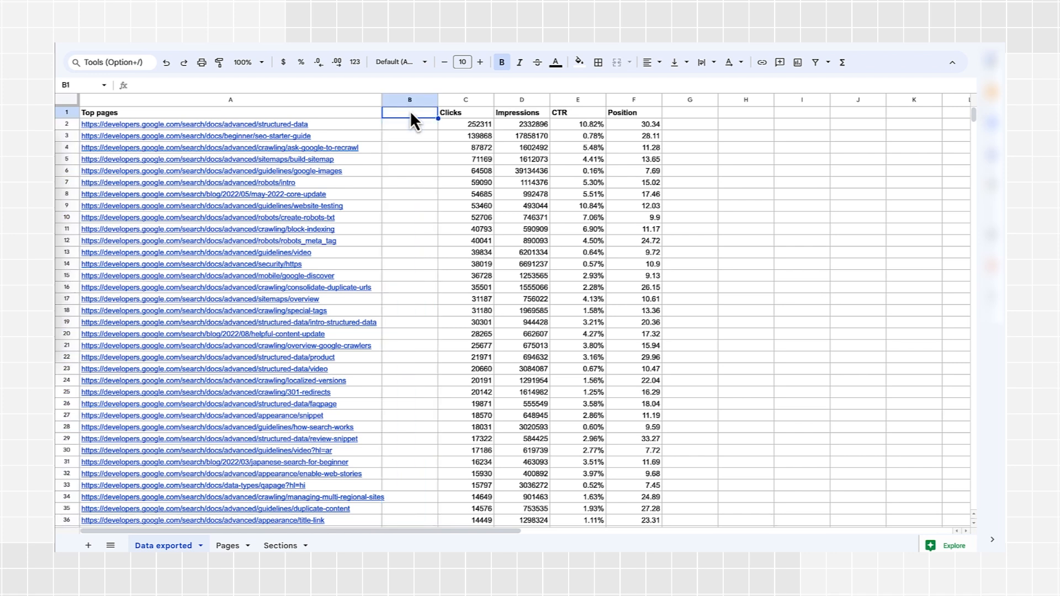
{"action": "type", "text": "Section"}
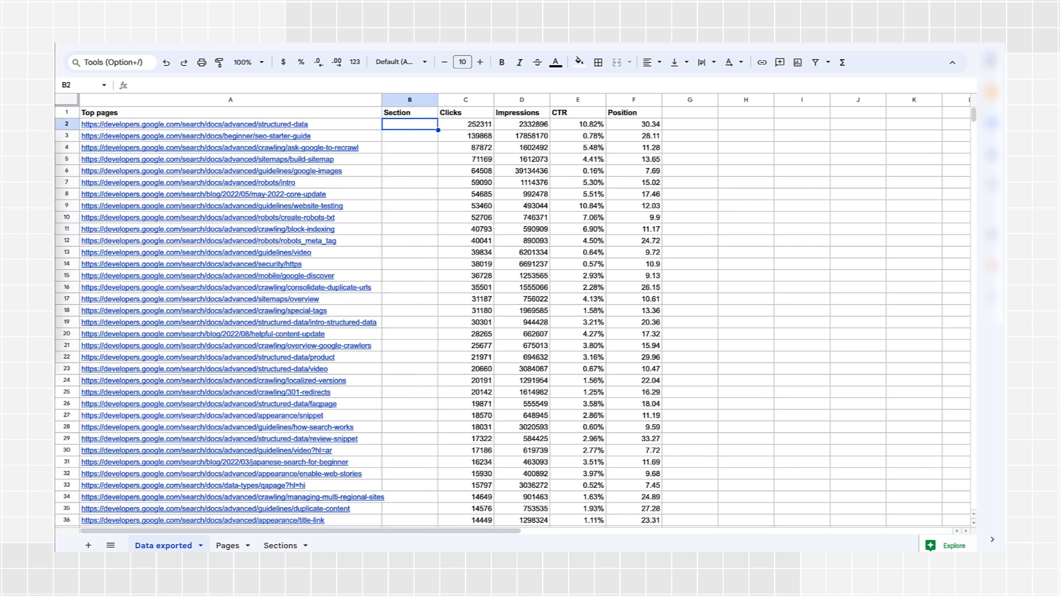
{"action": "type", "text": "=VLOOKUP"}
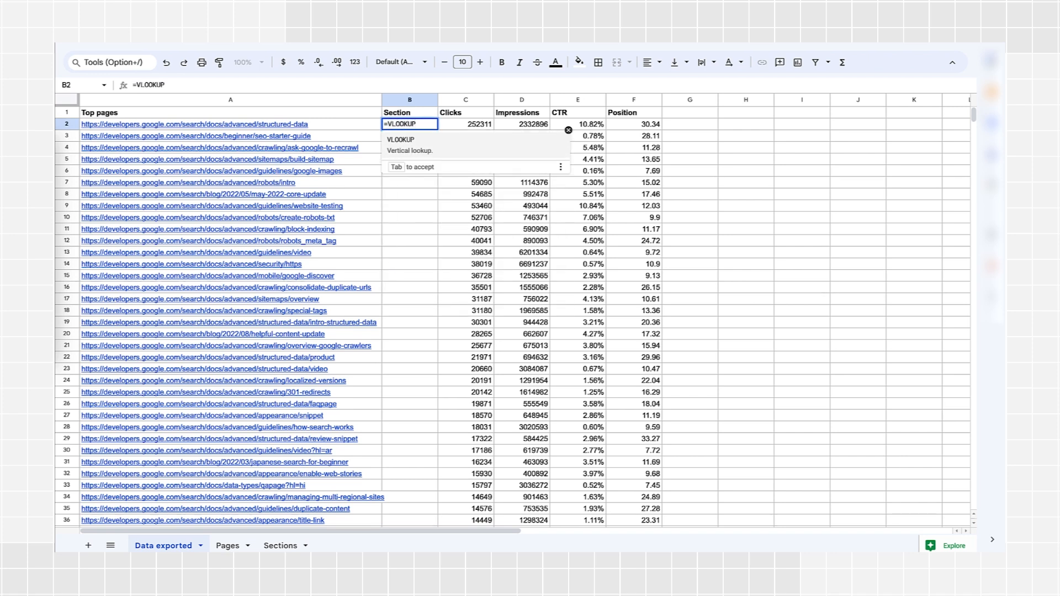
{"action": "type", "text": "(A2"}
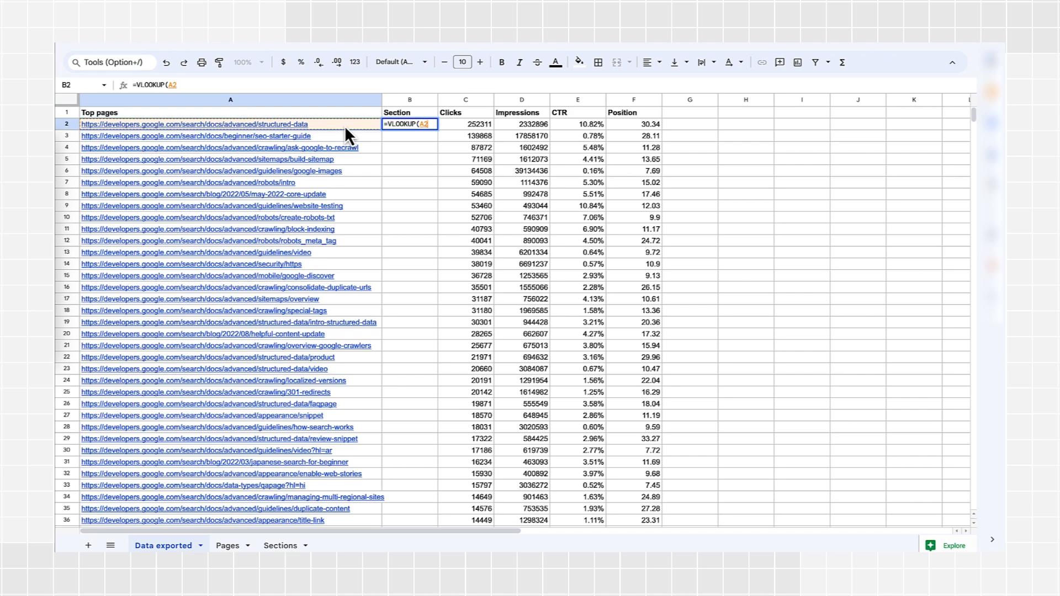
{"action": "type", "text": ",Sections!A:B"}
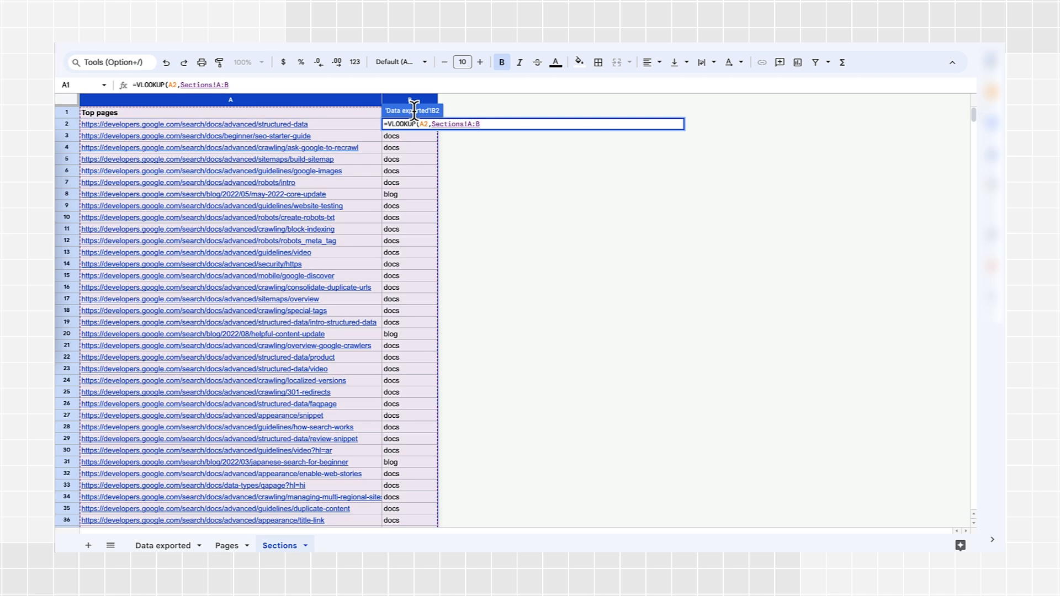
{"action": "type", "text": ","}
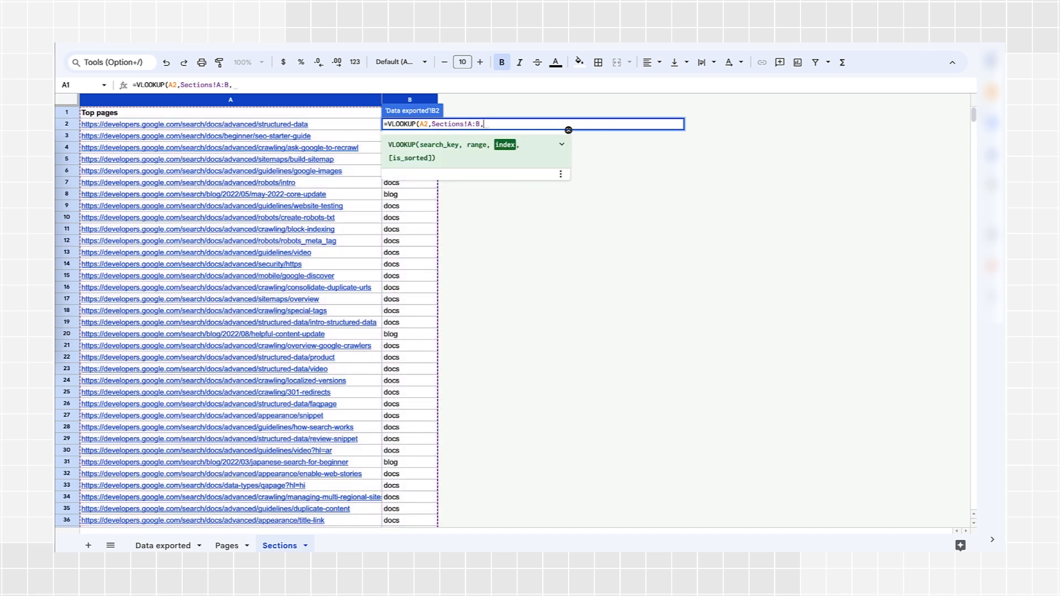
{"action": "type", "text": "2"}
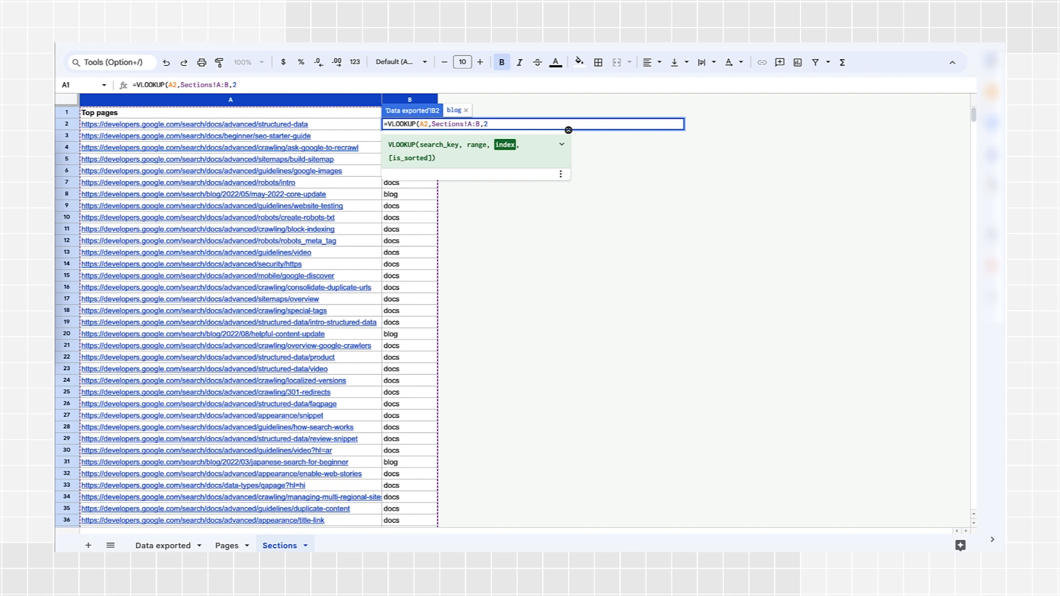
{"action": "type", "text": ","}
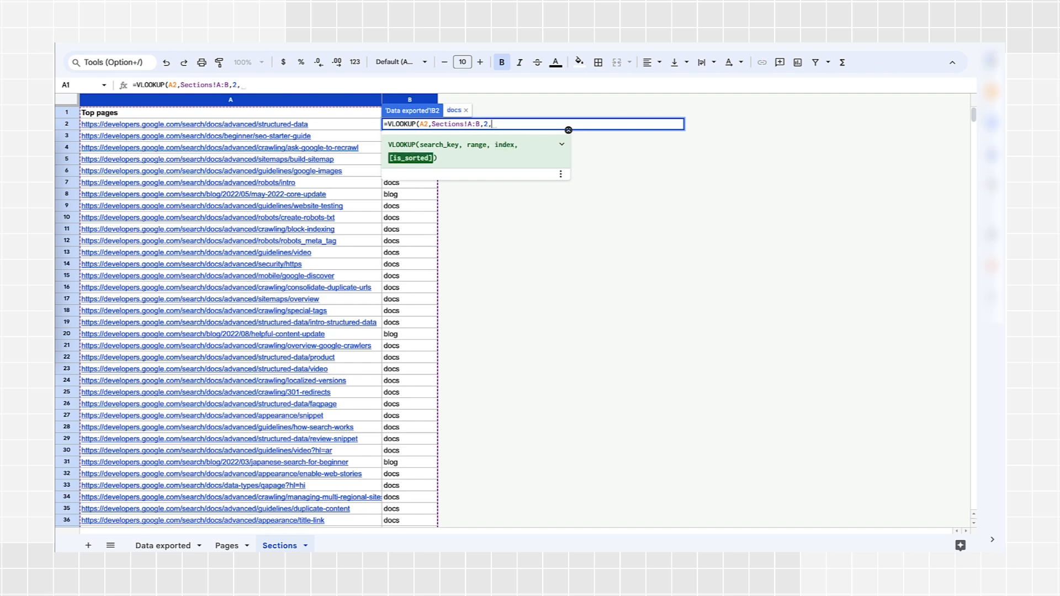
{"action": "type", "text": "false"}
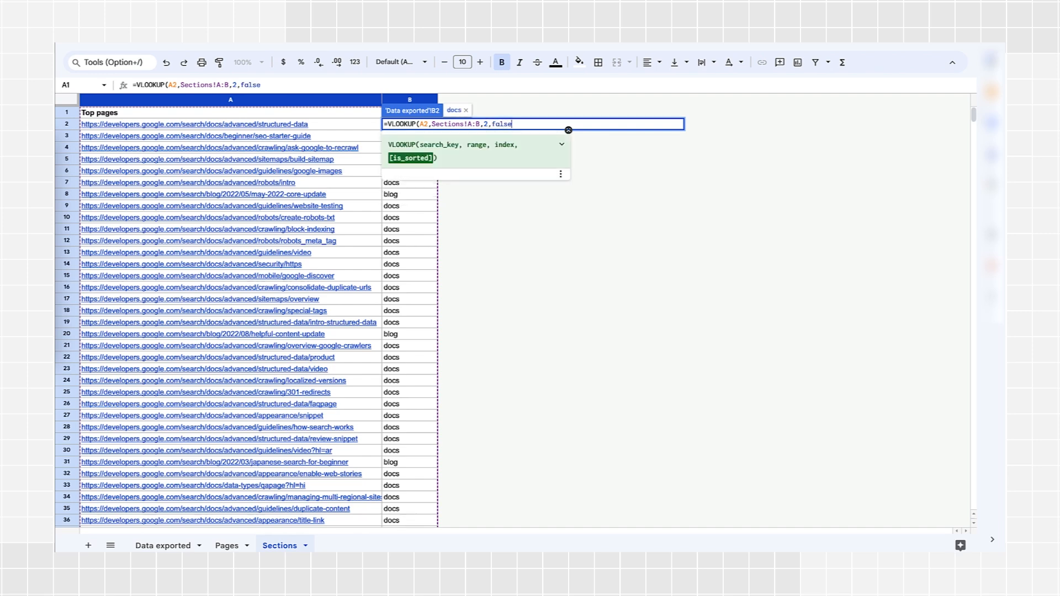
{"action": "key", "text": "Enter"}
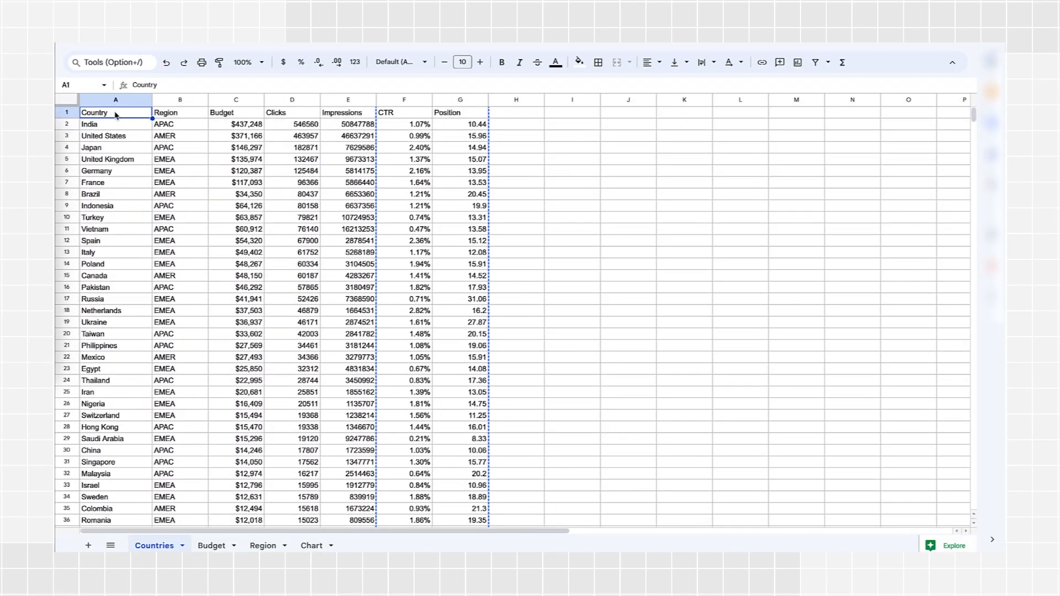
Enter =VLOOKUP(A2,Region!1:250,3, false) in B2 to pull India's region
{"action": "left_click", "coordinate": [235, 112]}
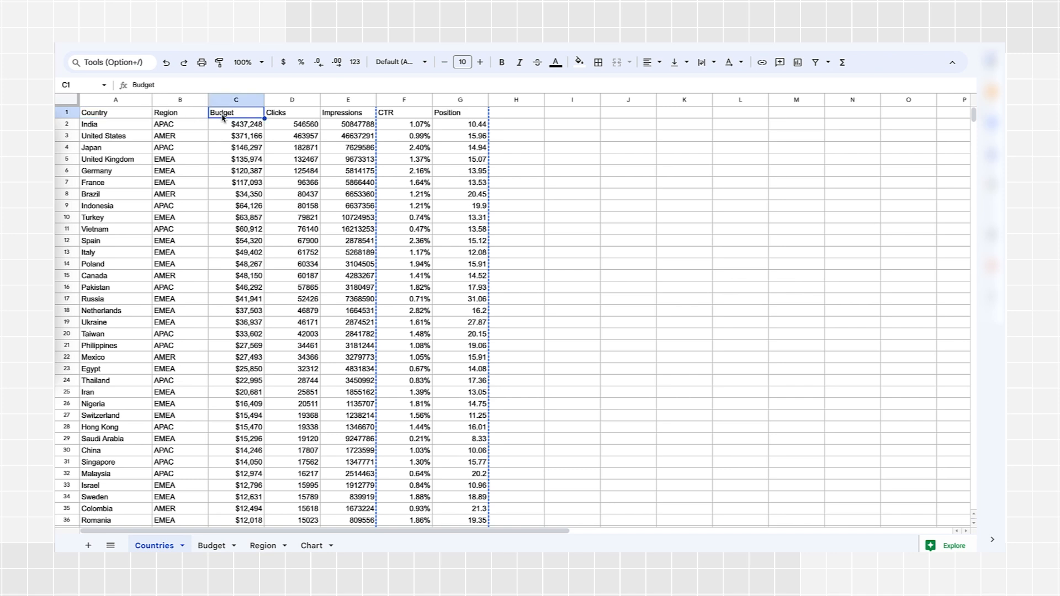
{"action": "left_click", "coordinate": [180, 112]}
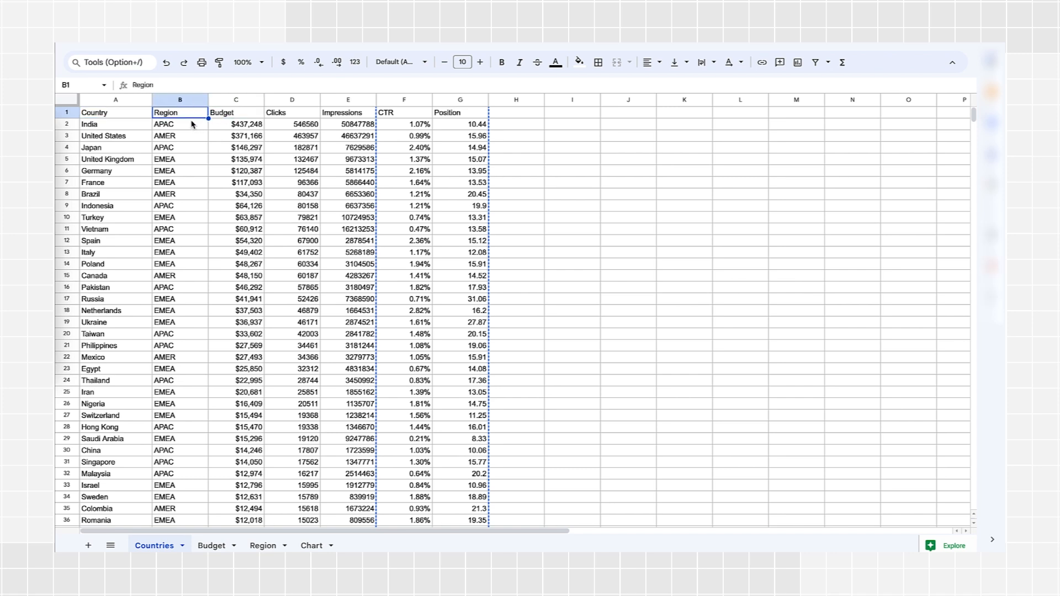
{"action": "type", "text": "=VLOOKUP(A2,Region!1:250,3, false)"}
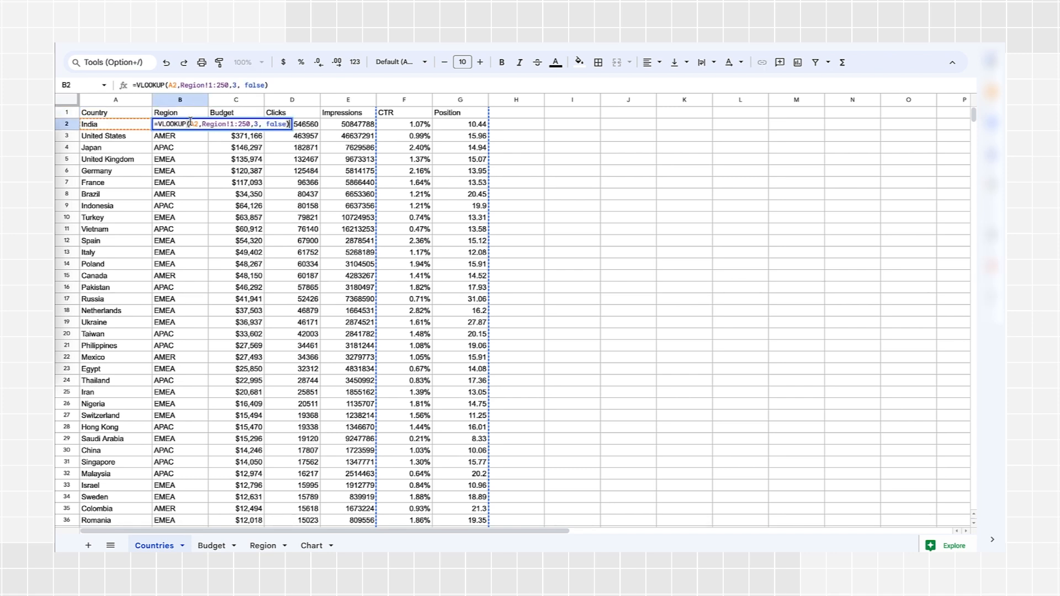
{"action": "key", "text": "enter"}
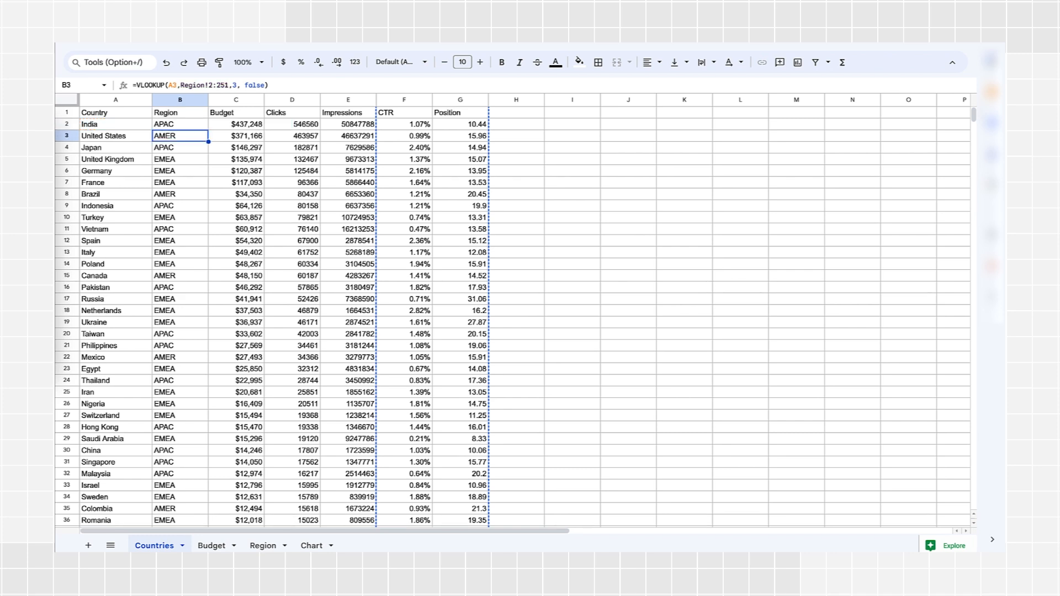
{"action": "mouse_move", "coordinate": [283, 480]}
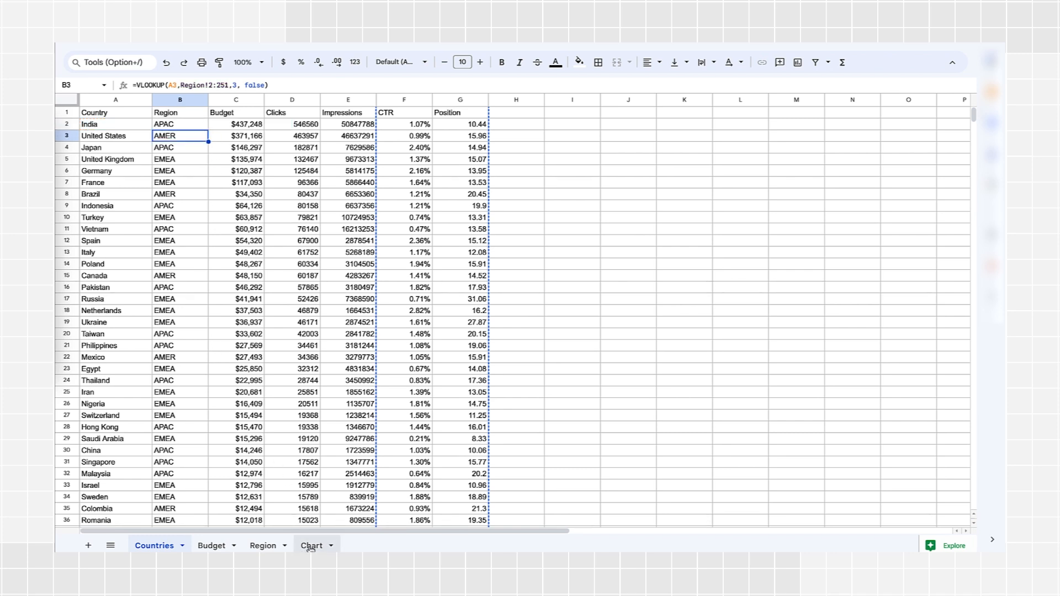
On the Chart sheet, inspect Brazil's budget VLOOKUP in C19 and select its row values
{"action": "left_click", "coordinate": [311, 546]}
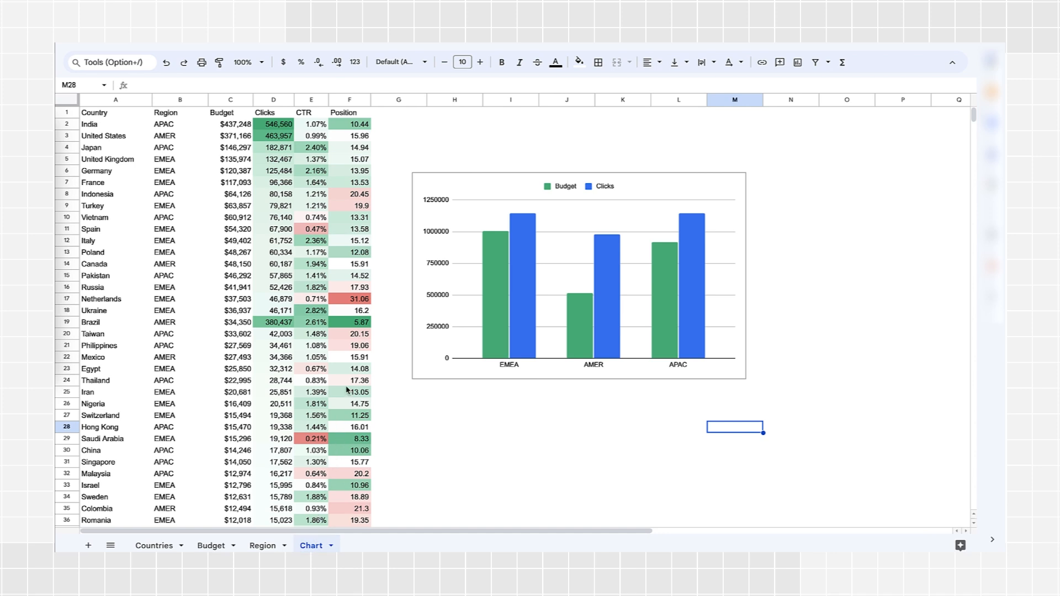
{"action": "mouse_move", "coordinate": [430, 196]}
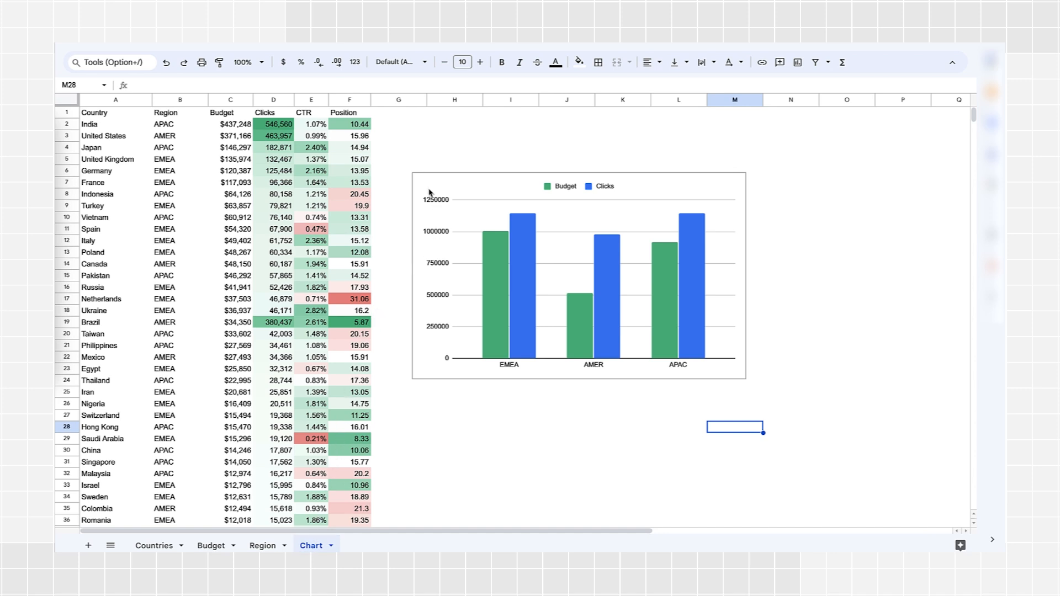
{"action": "mouse_move", "coordinate": [343, 154]}
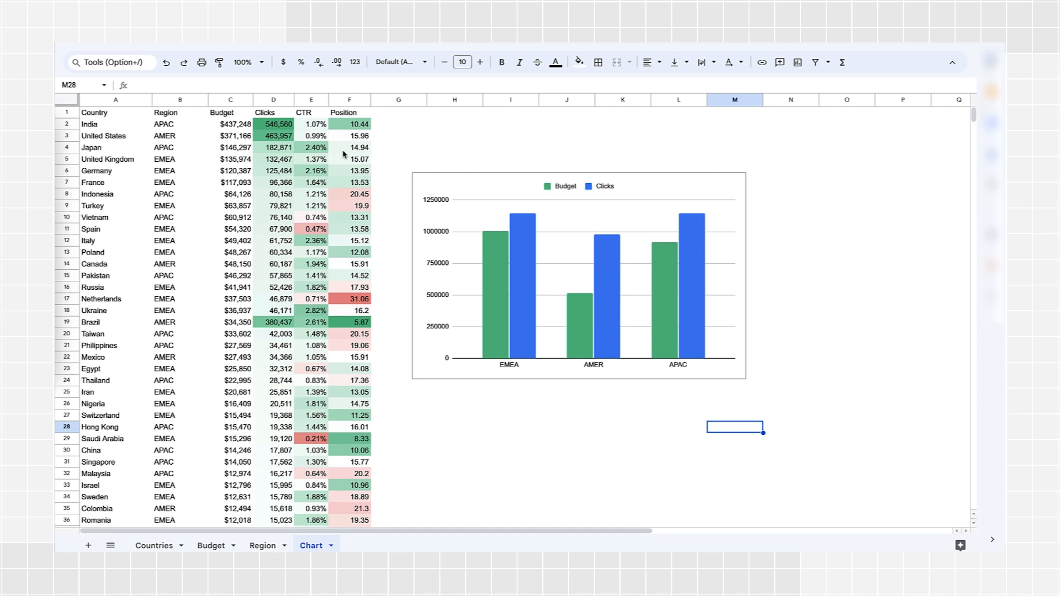
{"action": "mouse_move", "coordinate": [268, 290]}
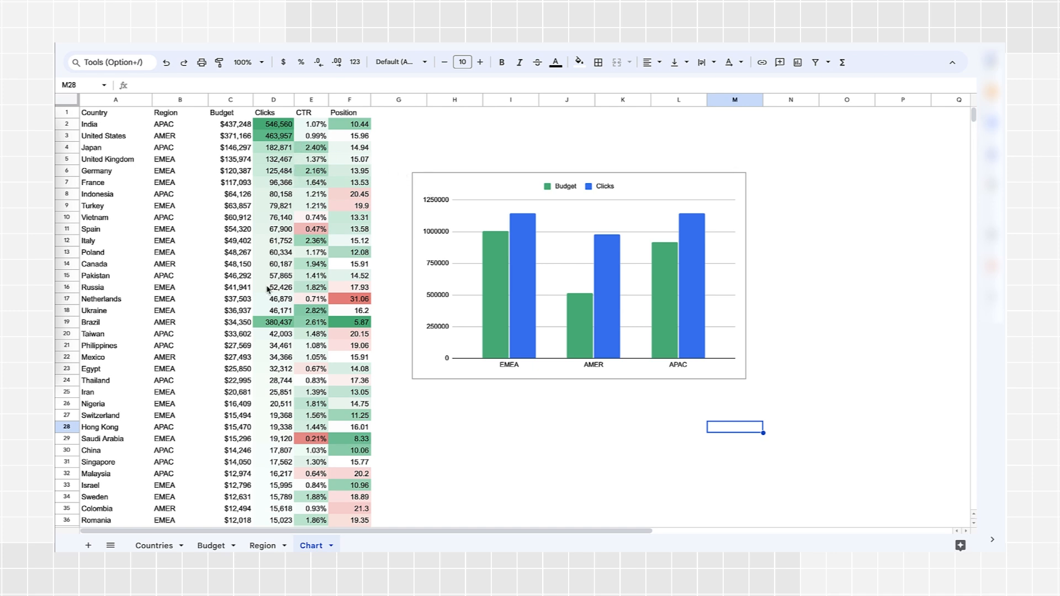
{"action": "left_click", "coordinate": [231, 322]}
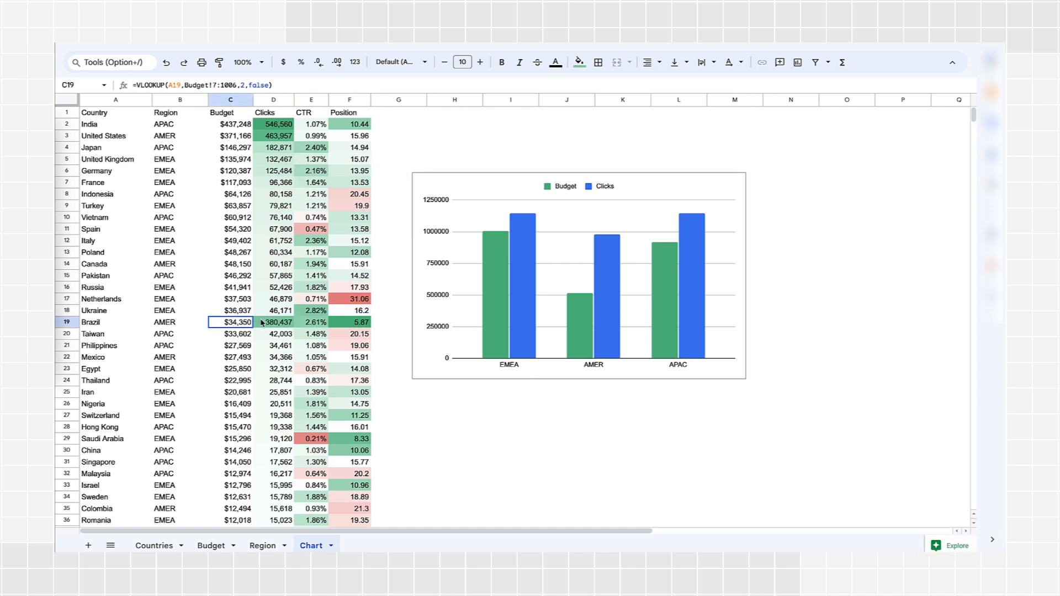
{"action": "left_click_drag", "start_coordinate": [230, 322], "coordinate": [349, 322]}
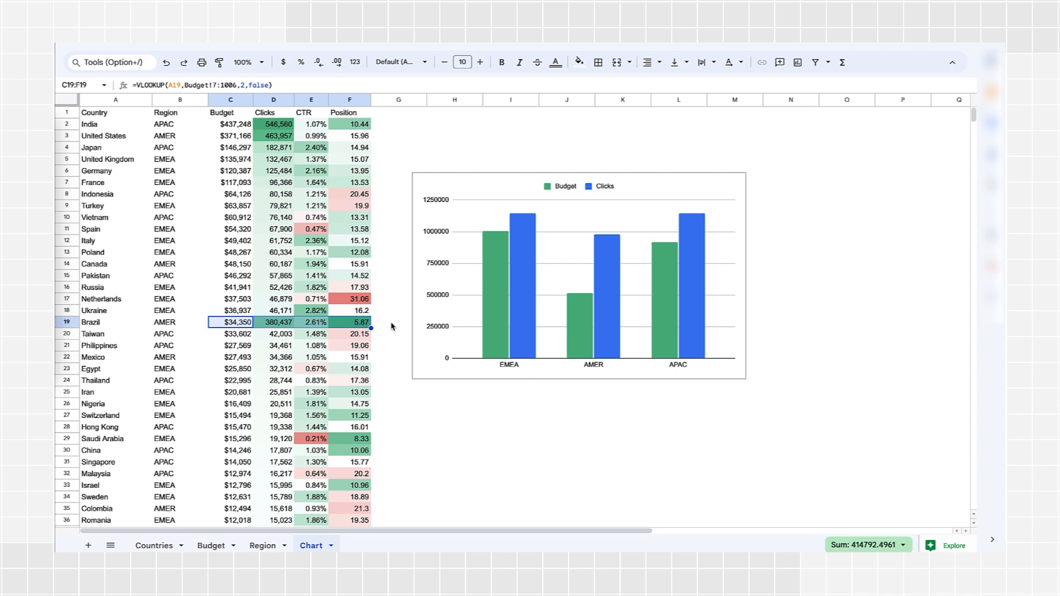
{"action": "left_click", "coordinate": [398, 322]}
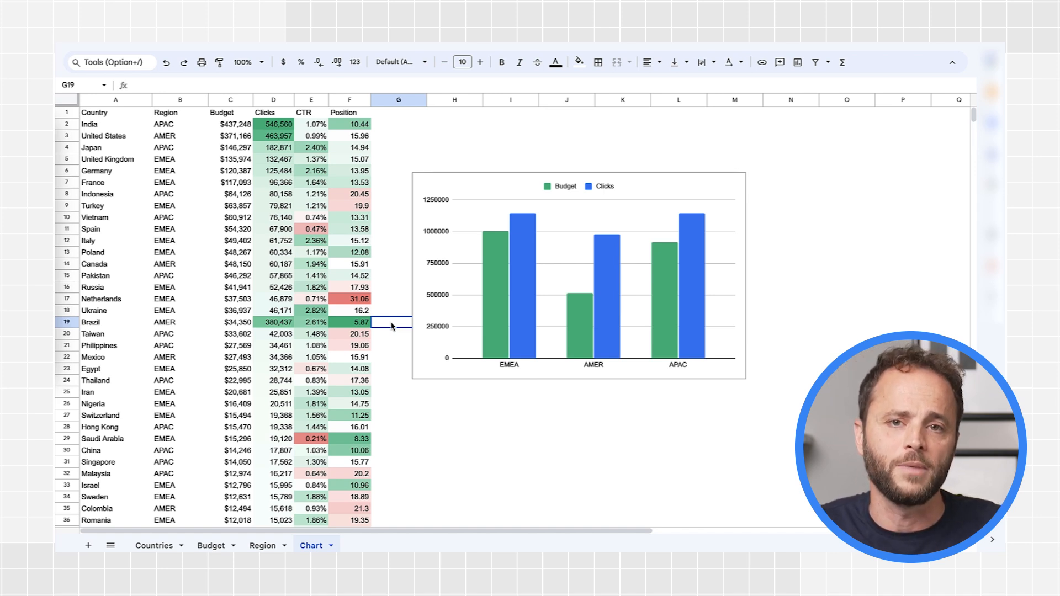
{"action": "scroll", "scroll_direction": "down", "scroll_amount": 3}
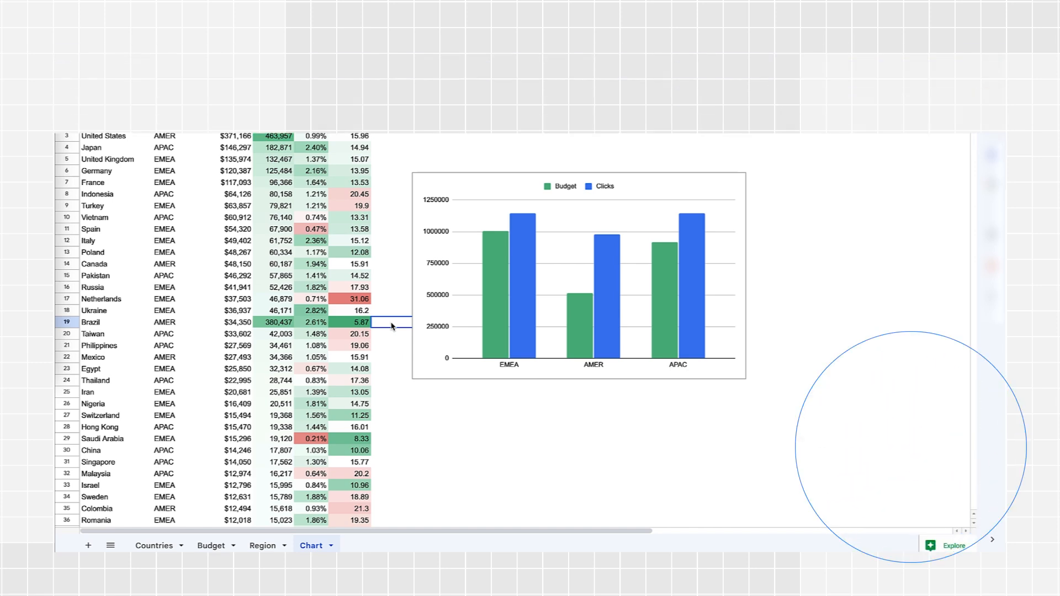